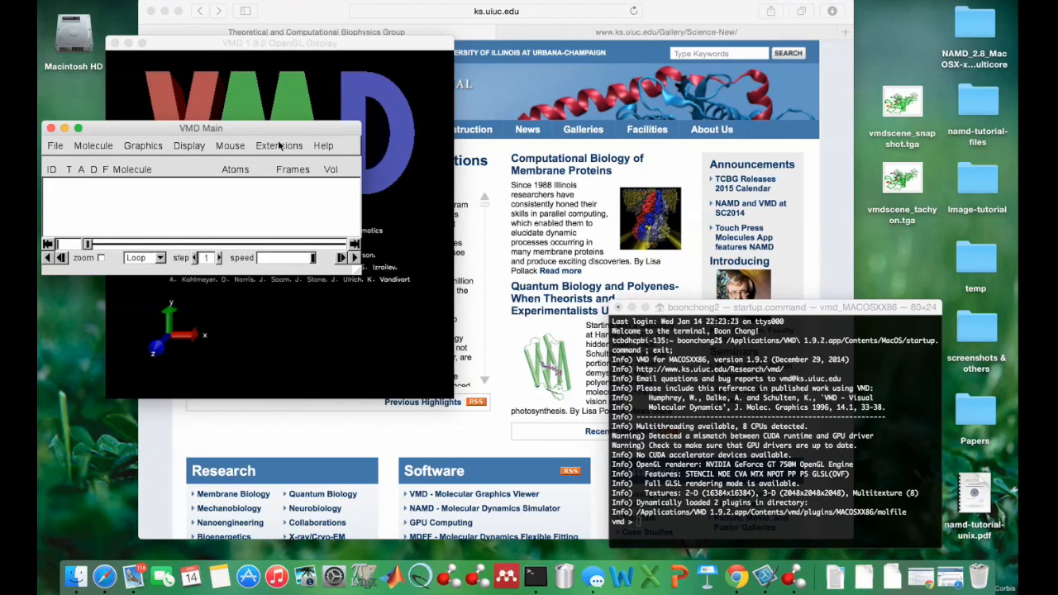
{"action": "mouse_move", "coordinate": [289, 252]}
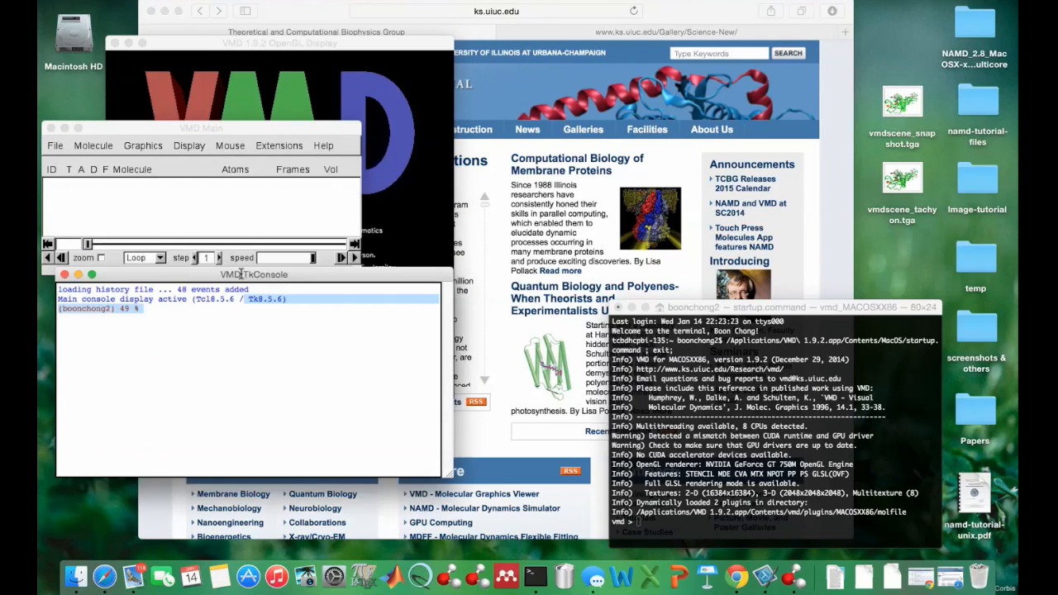
Change to the Desktop and source image-tutorial.vmd, loading protein 4M18 in the Tk Console.
{"action": "type", "text": "cd Desktop/"}
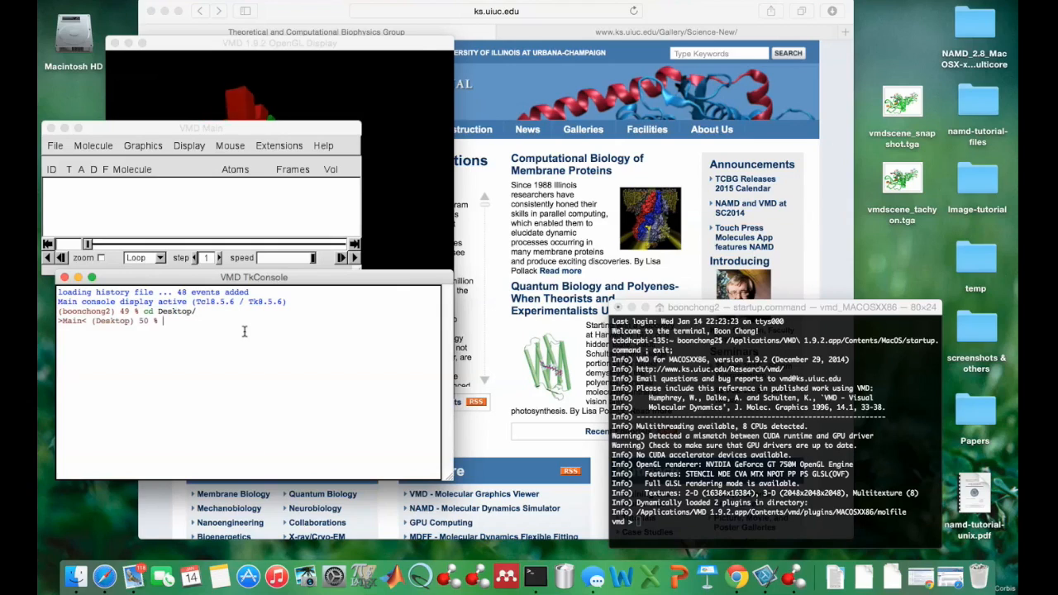
{"action": "type", "text": "source"}
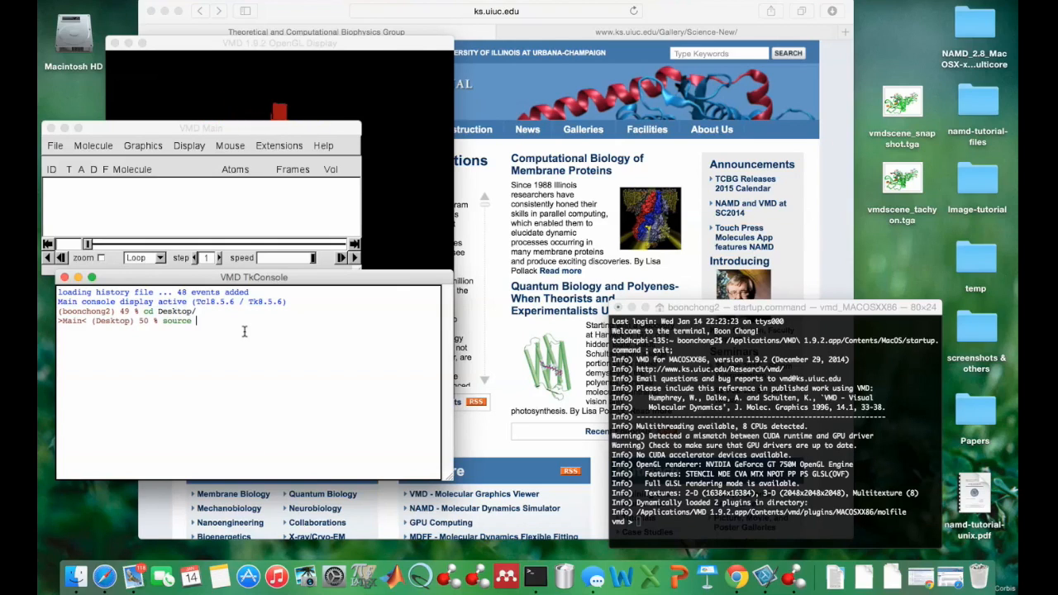
{"action": "type", "text": "fig"}
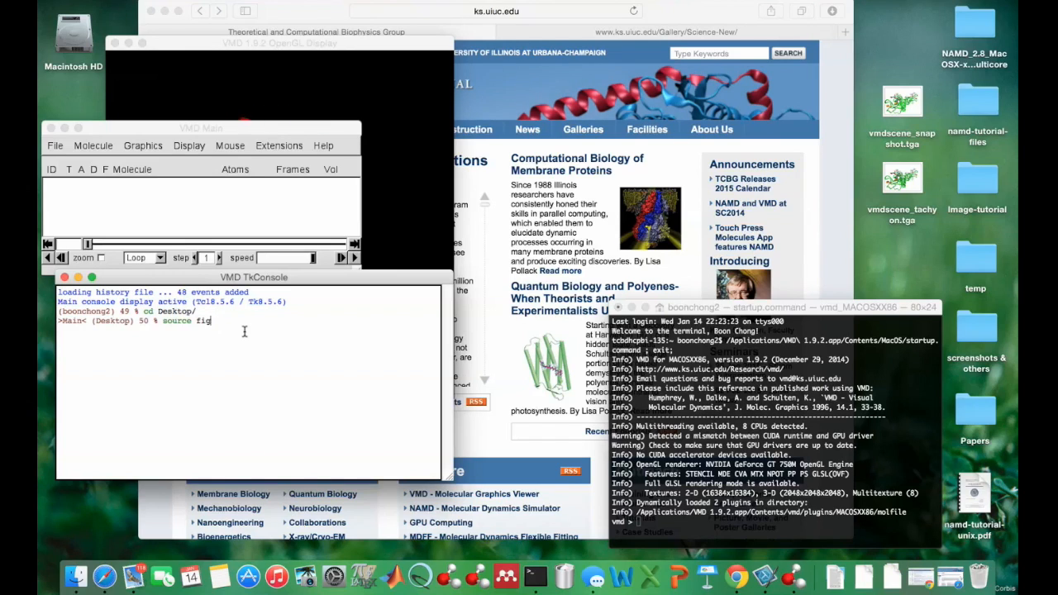
{"action": "type", "text": "image-tutorial.vmd"}
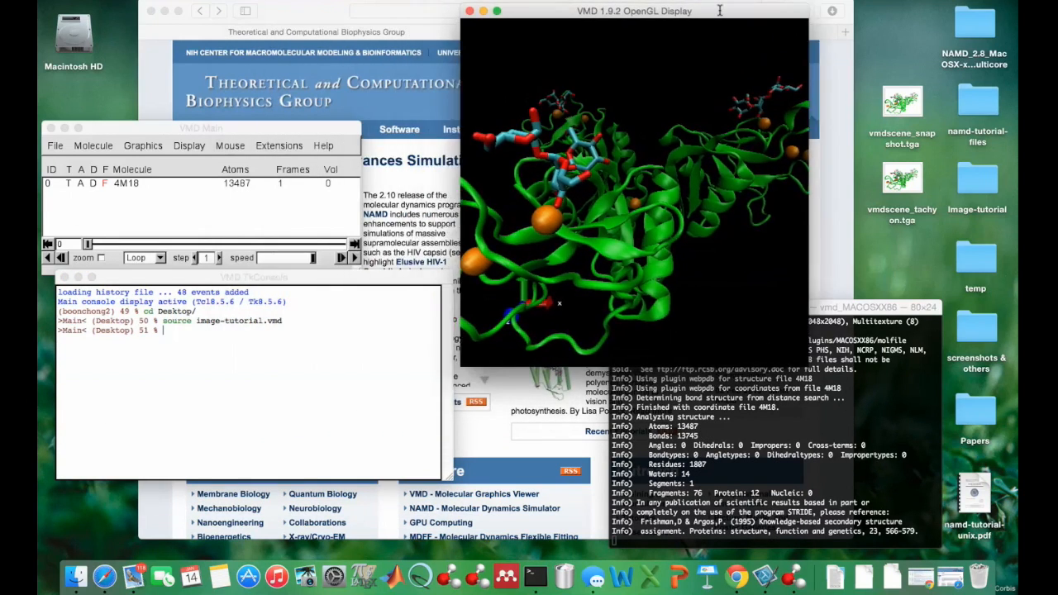
Run 'display resize 640 480' in the console to set the display size.
{"action": "type", "text": "display resize 640 480"}
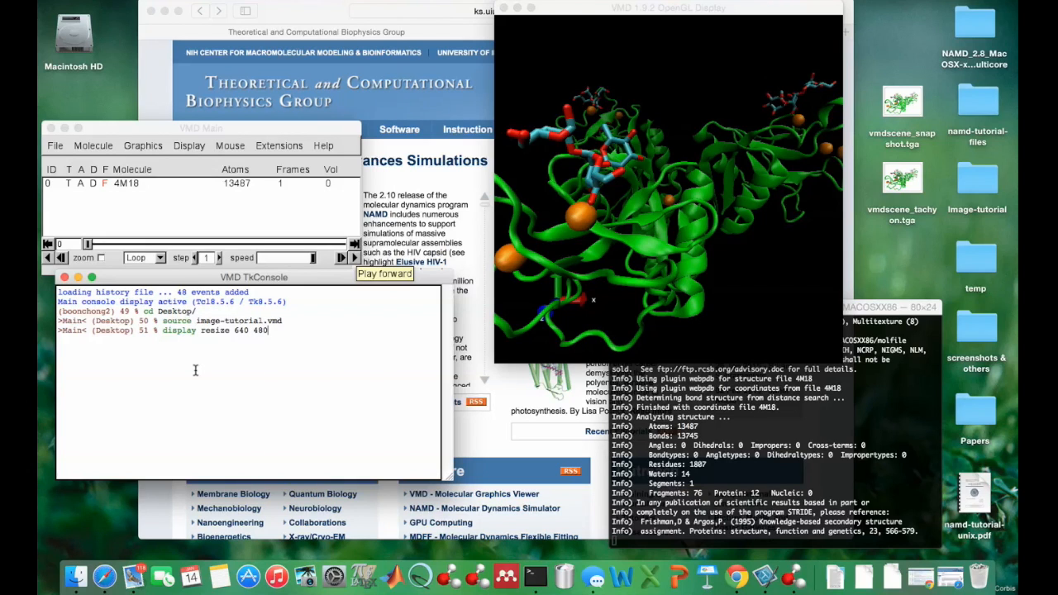
{"action": "key", "text": "Return"}
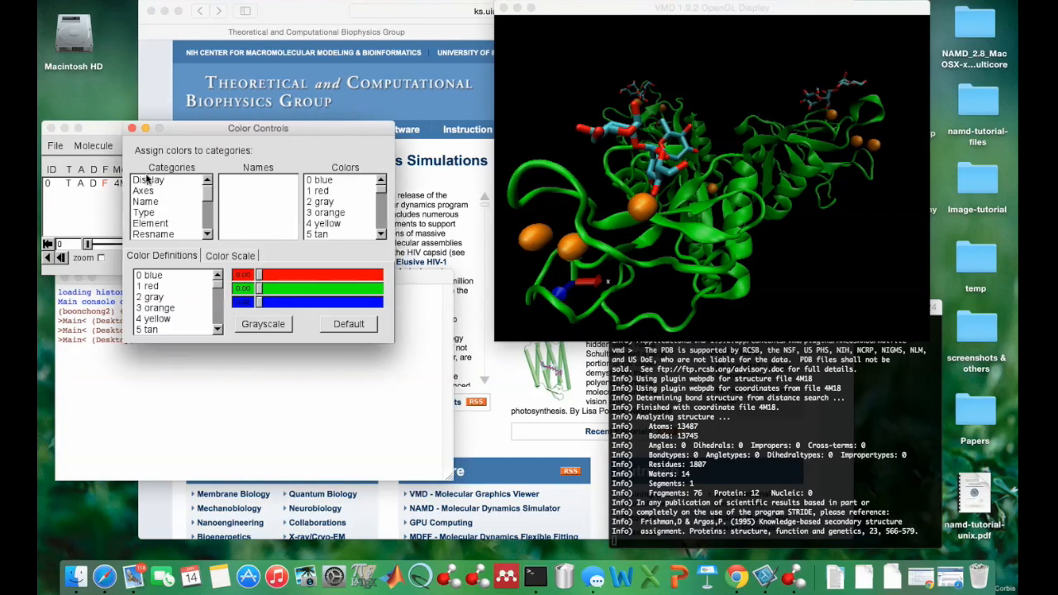
Set the Display Background colour to 8 white and close Color Controls.
{"action": "left_click", "coordinate": [148, 180]}
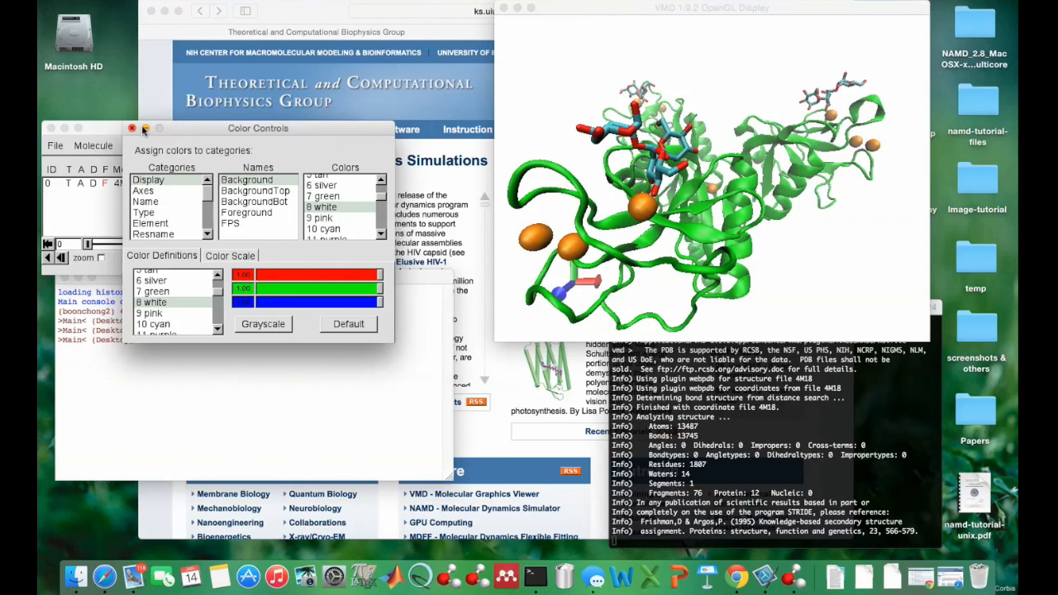
{"action": "left_click", "coordinate": [189, 145]}
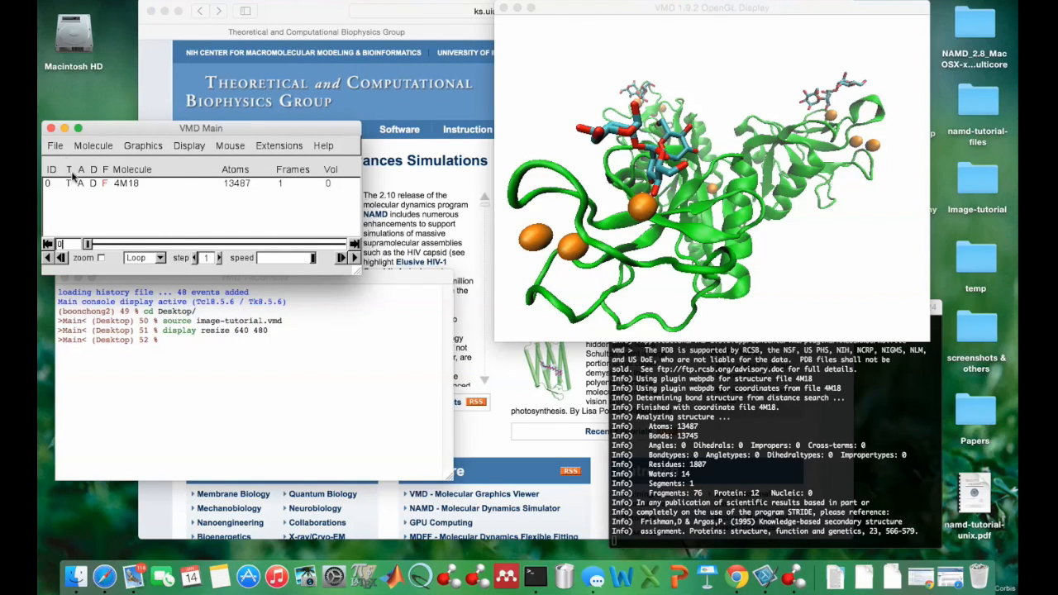
Render an OpenGL snapshot of the scene to vmdscene_snapshot.tga.
{"action": "left_click", "coordinate": [55, 145]}
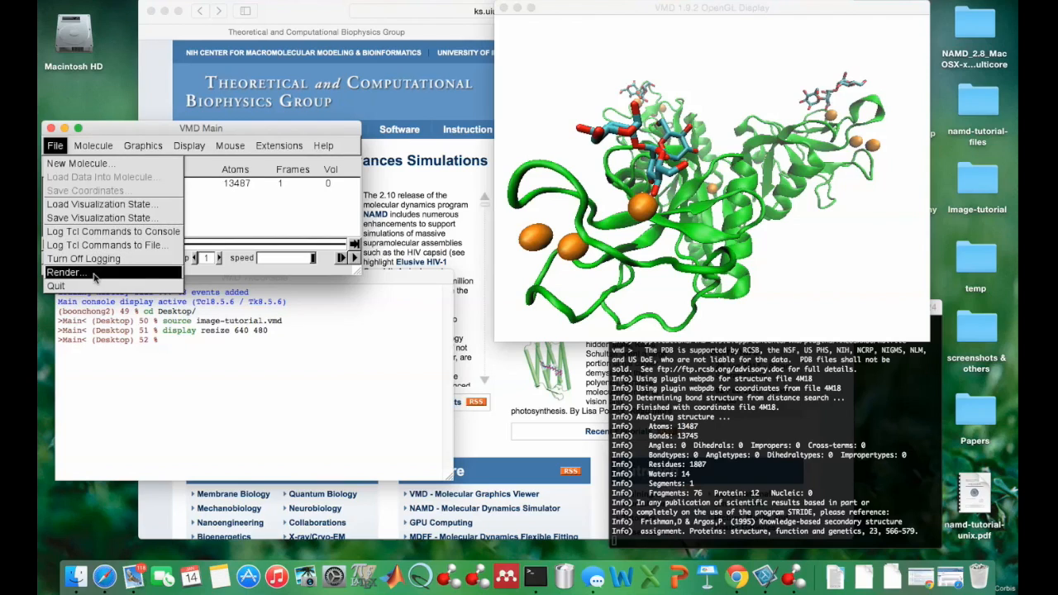
{"action": "left_click", "coordinate": [67, 272]}
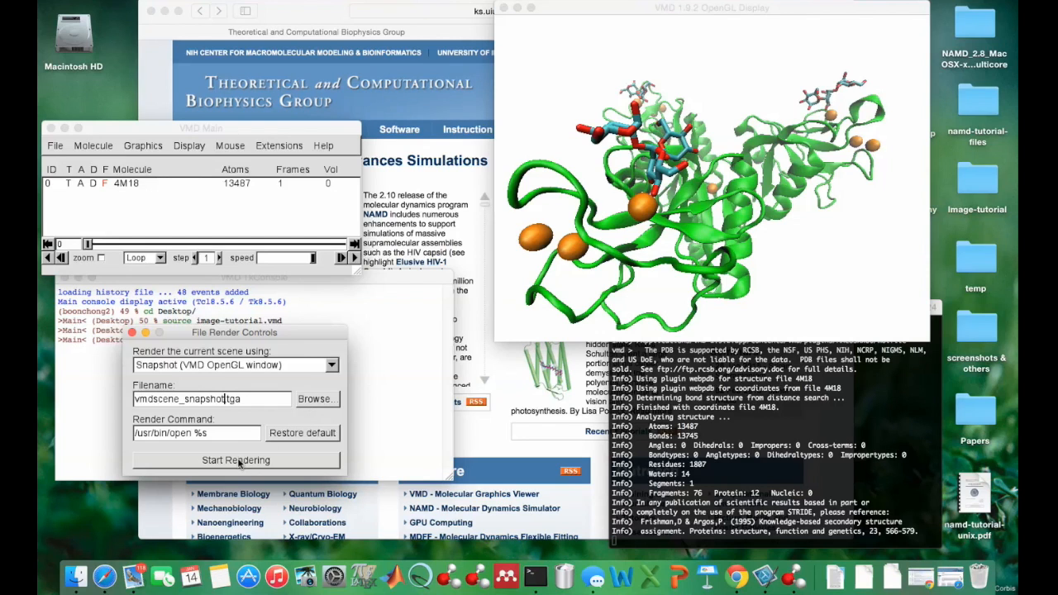
{"action": "left_click", "coordinate": [236, 460]}
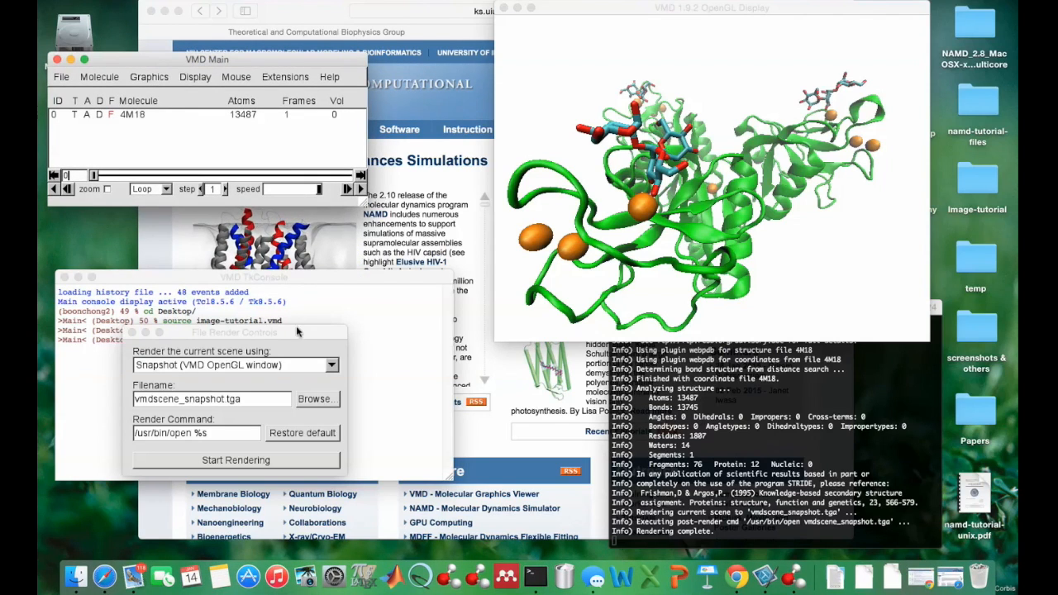
{"action": "left_click_drag", "start_coordinate": [235, 332], "coordinate": [185, 237]}
{"action": "type", "text": "tachyo"}
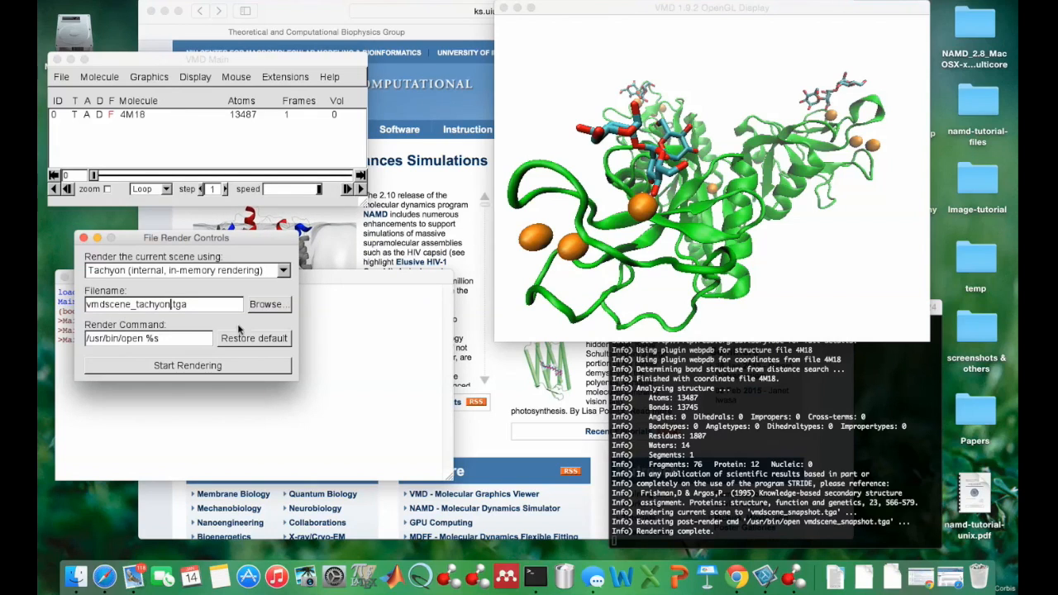
Render the scene with Tachyon internal in-memory rendering to vmdscene_tachyon.tga.
{"action": "left_click", "coordinate": [187, 365]}
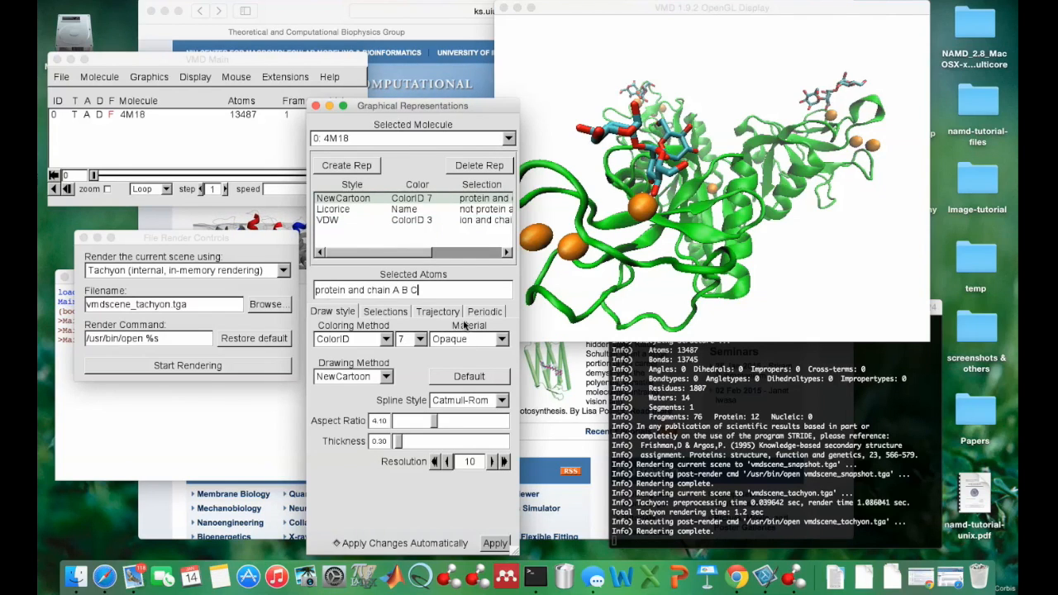
Switch the representations to AOEdgy cartoon, AOShiny licorice and AOEdgy ion spheres.
{"action": "left_click", "coordinate": [469, 339]}
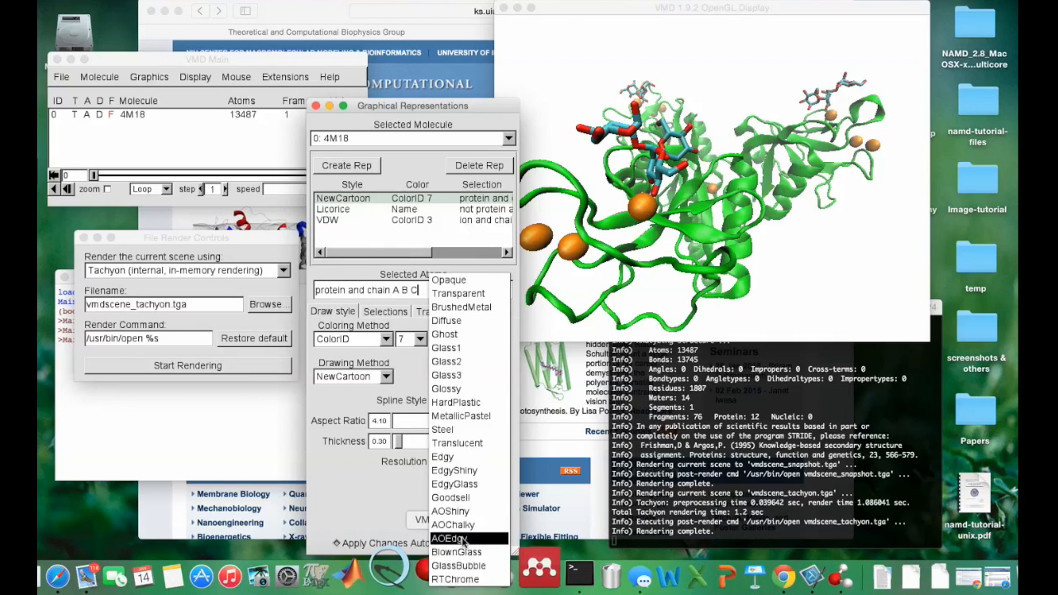
{"action": "left_click", "coordinate": [453, 539]}
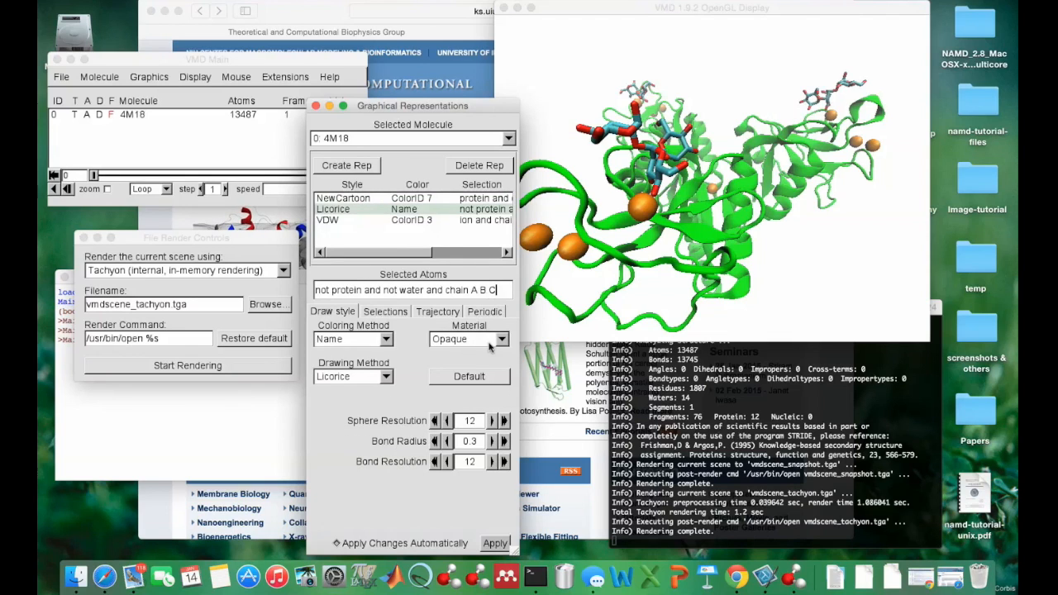
{"action": "left_click", "coordinate": [504, 339]}
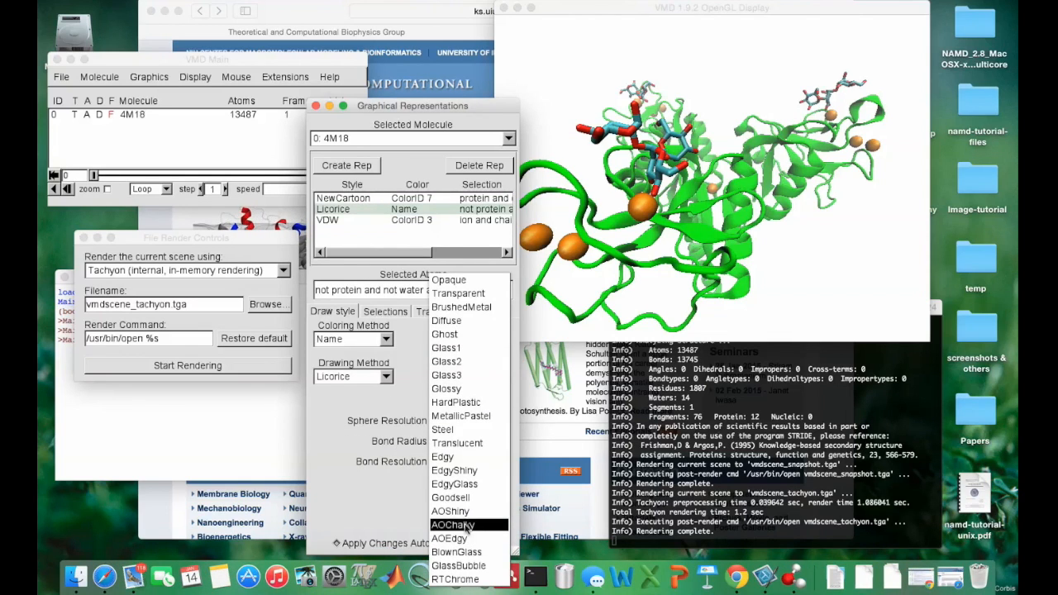
{"action": "left_click", "coordinate": [453, 525]}
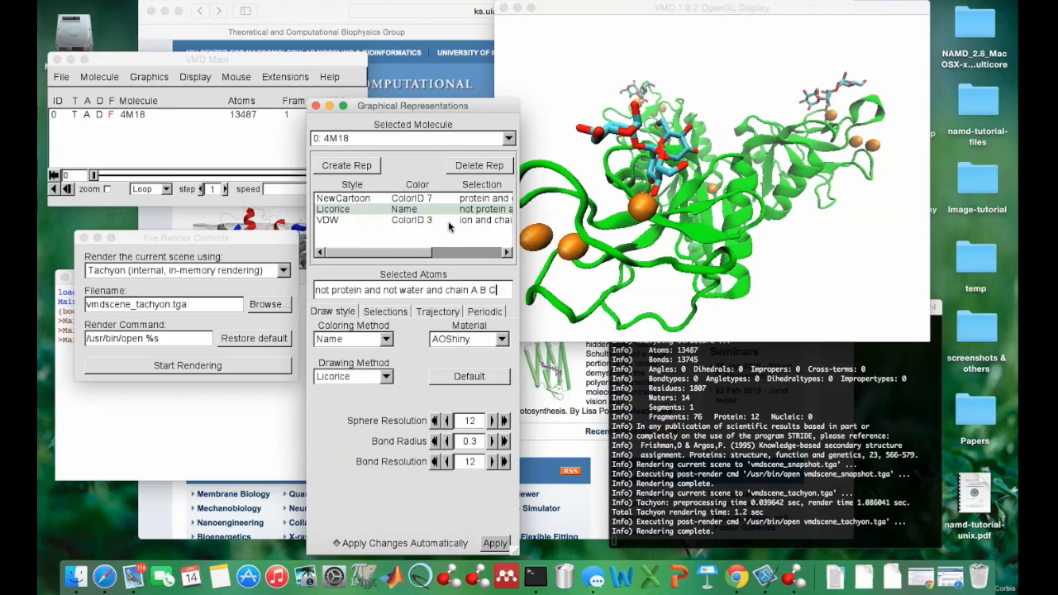
{"action": "left_click", "coordinate": [469, 339]}
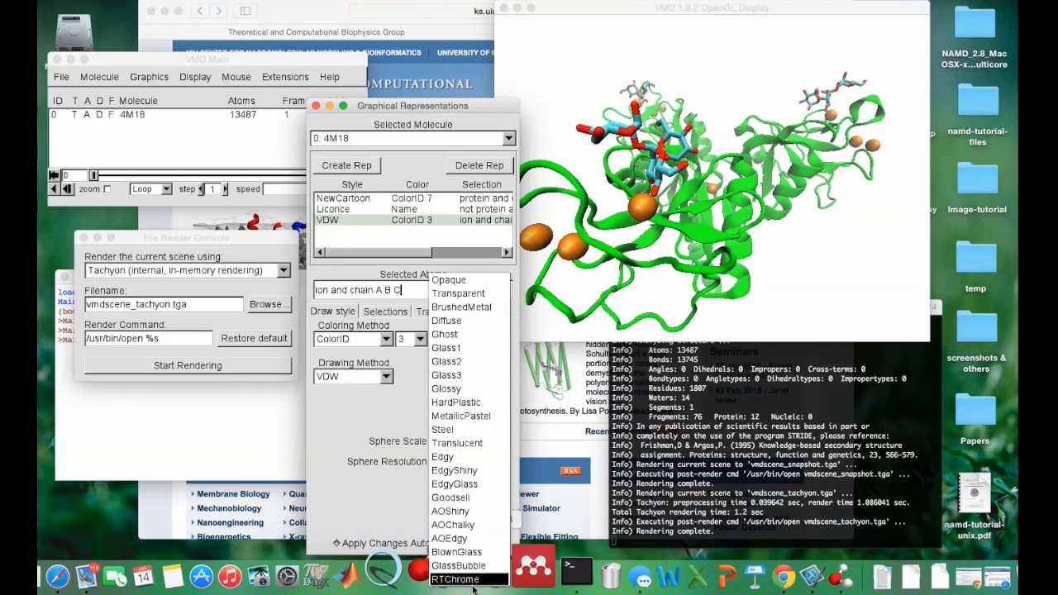
{"action": "left_click", "coordinate": [450, 511]}
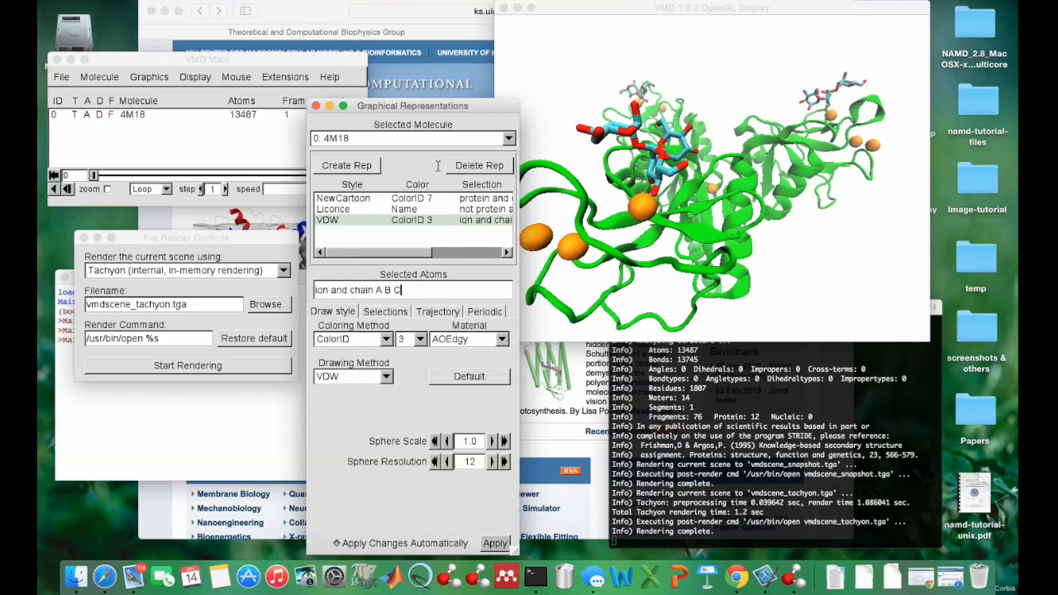
{"action": "left_click_drag", "start_coordinate": [412, 106], "coordinate": [381, 106]}
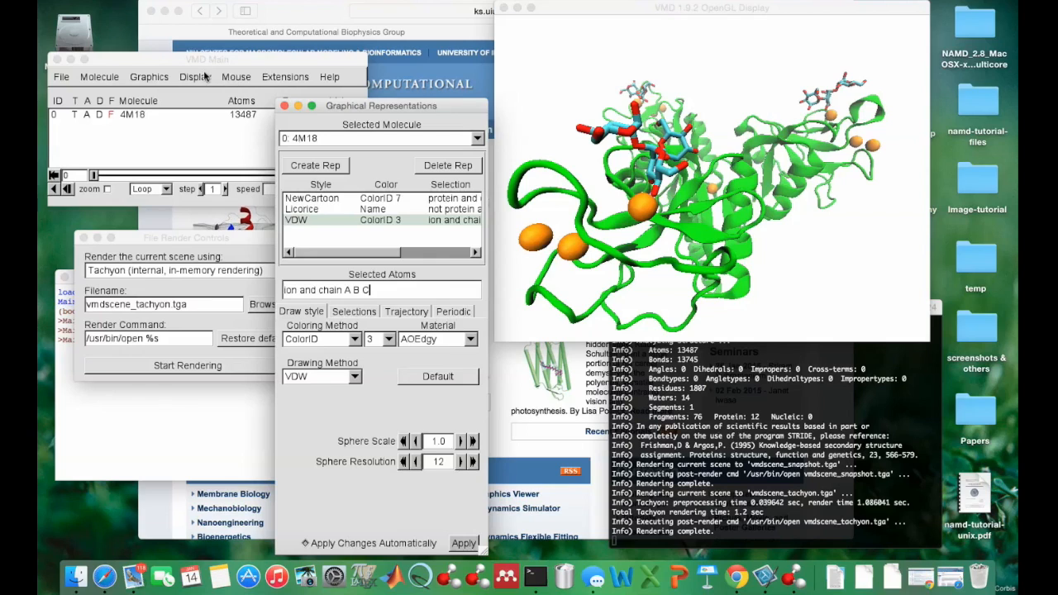
Enable Shadows and Amb. Occl. in Display Settings and render vmdscene_tachyon2.tga.
{"action": "left_click", "coordinate": [195, 76]}
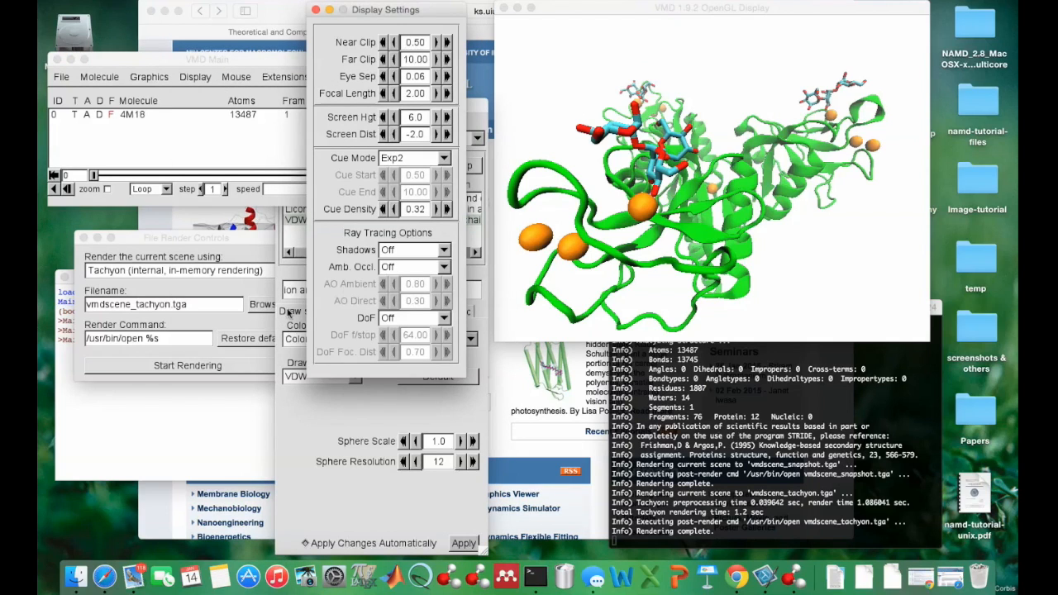
{"action": "left_click", "coordinate": [413, 250]}
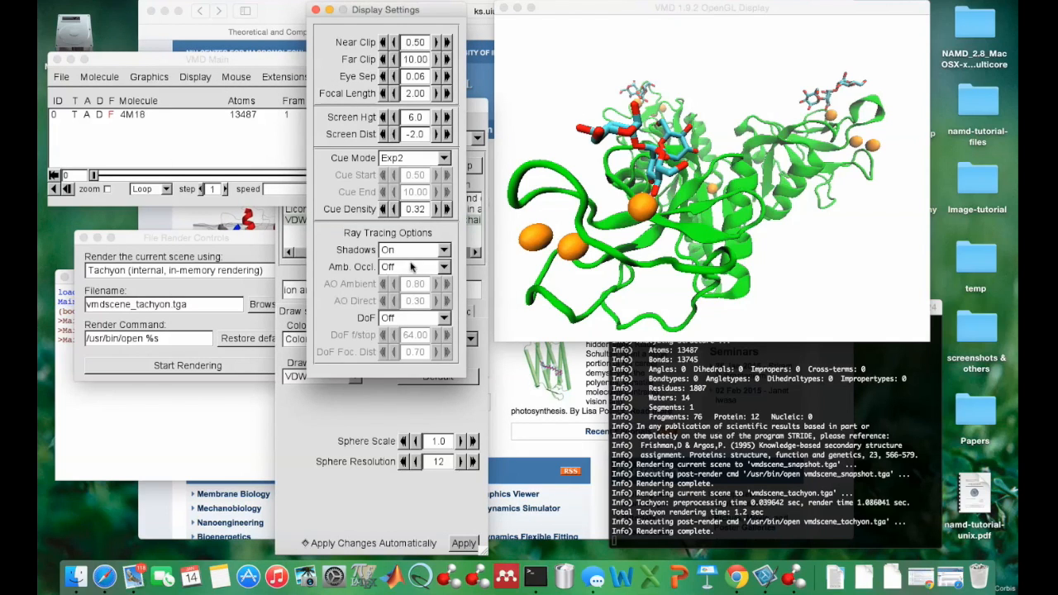
{"action": "left_click", "coordinate": [414, 266]}
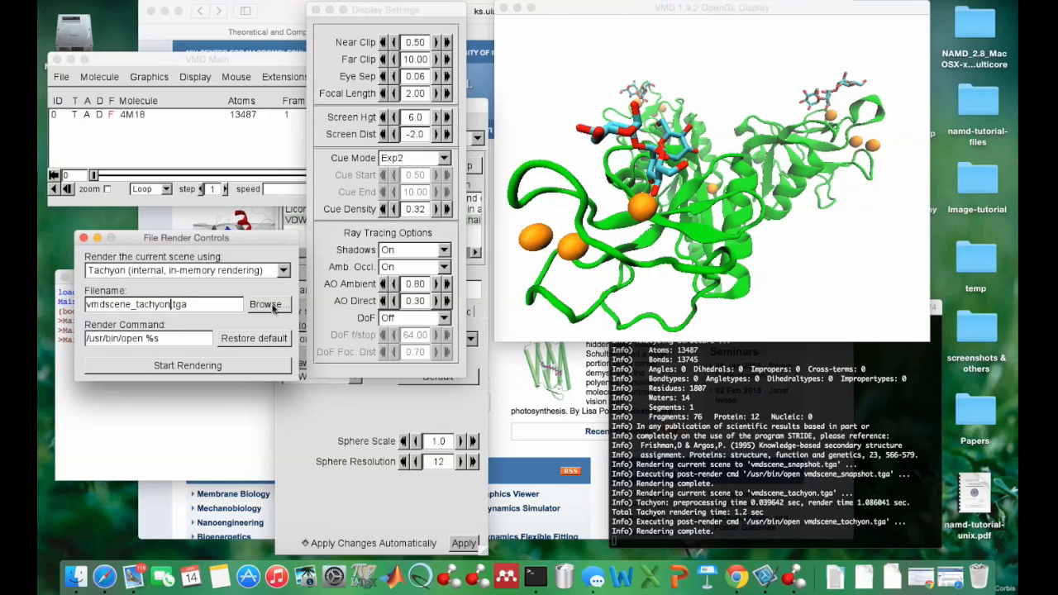
{"action": "left_click", "coordinate": [187, 365]}
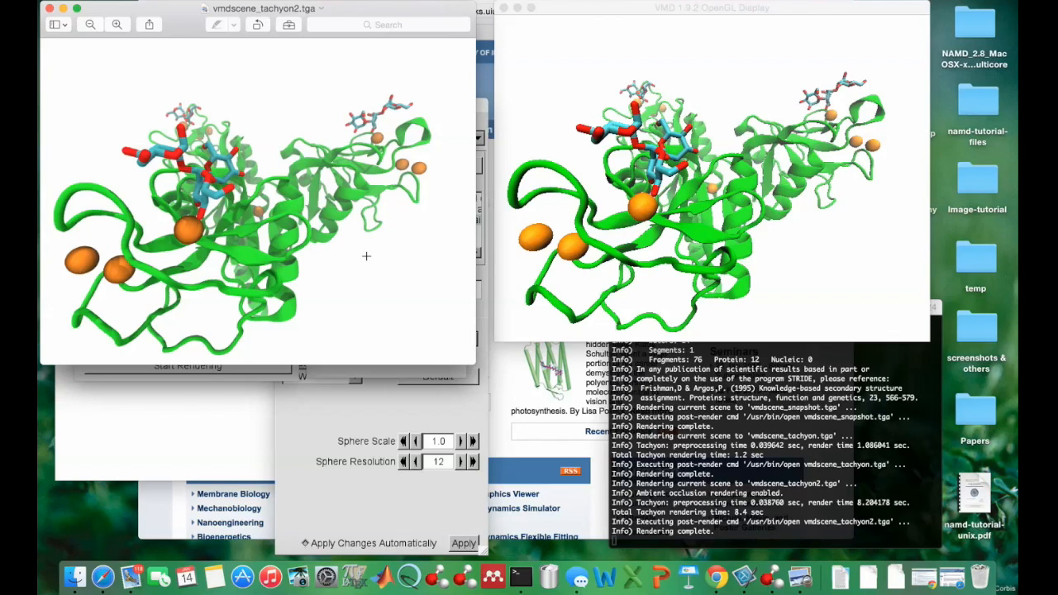
{"action": "mouse_move", "coordinate": [268, 213]}
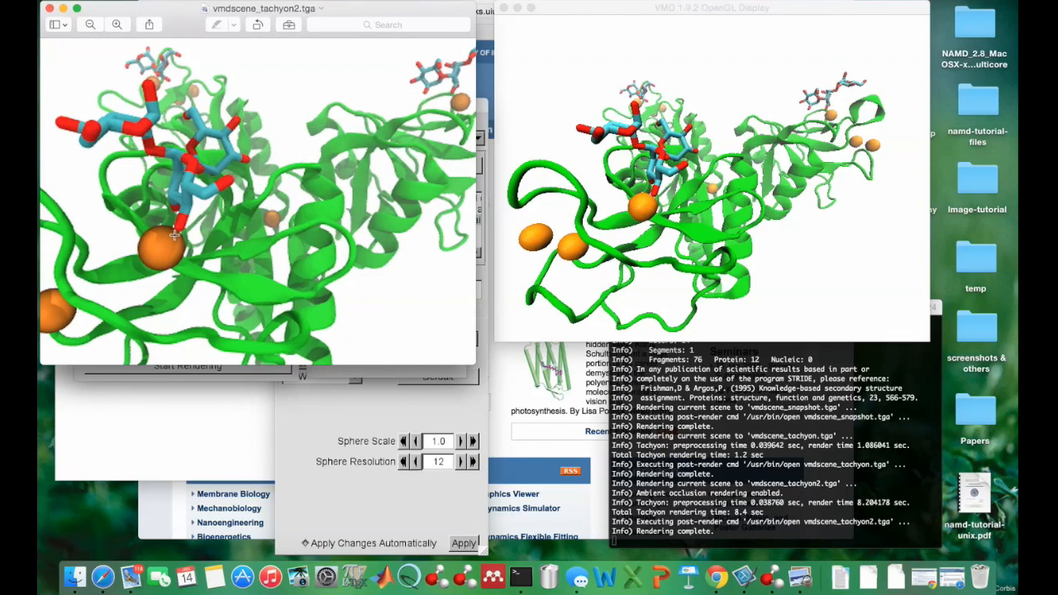
{"action": "mouse_move", "coordinate": [323, 190]}
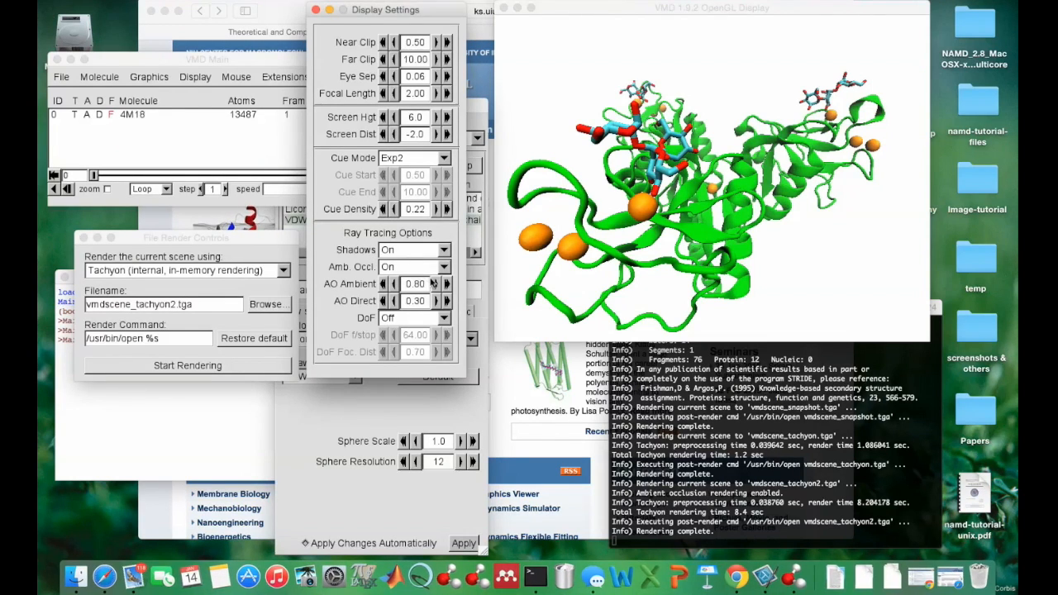
Set AO Ambient 0.90, AO Direct 0.20, DoF on, and render vmdscene_tachyon3.tga.
{"action": "left_click", "coordinate": [447, 283]}
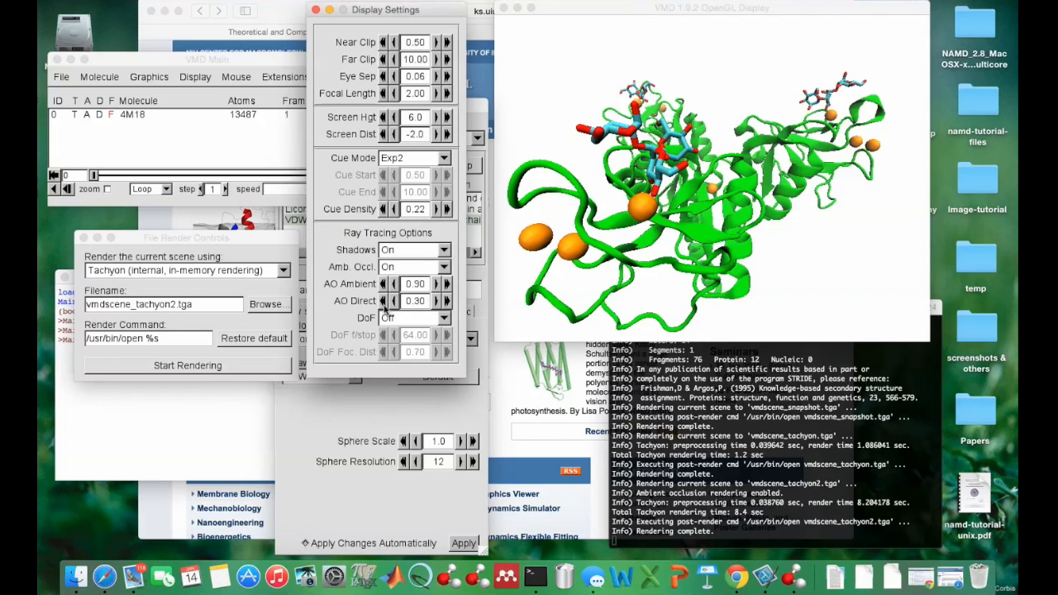
{"action": "left_click", "coordinate": [383, 301]}
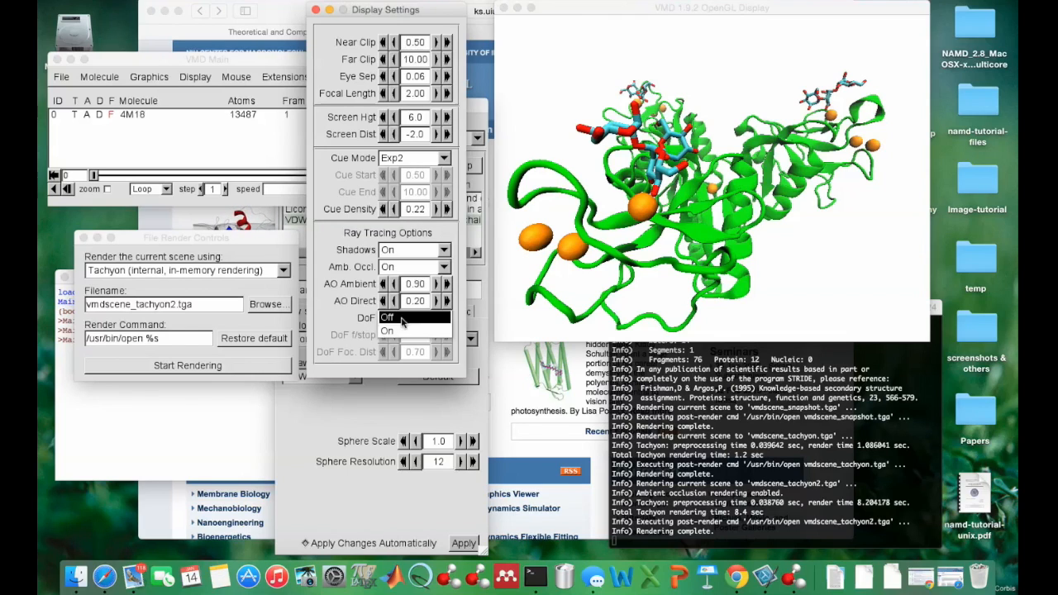
{"action": "left_click", "coordinate": [414, 318]}
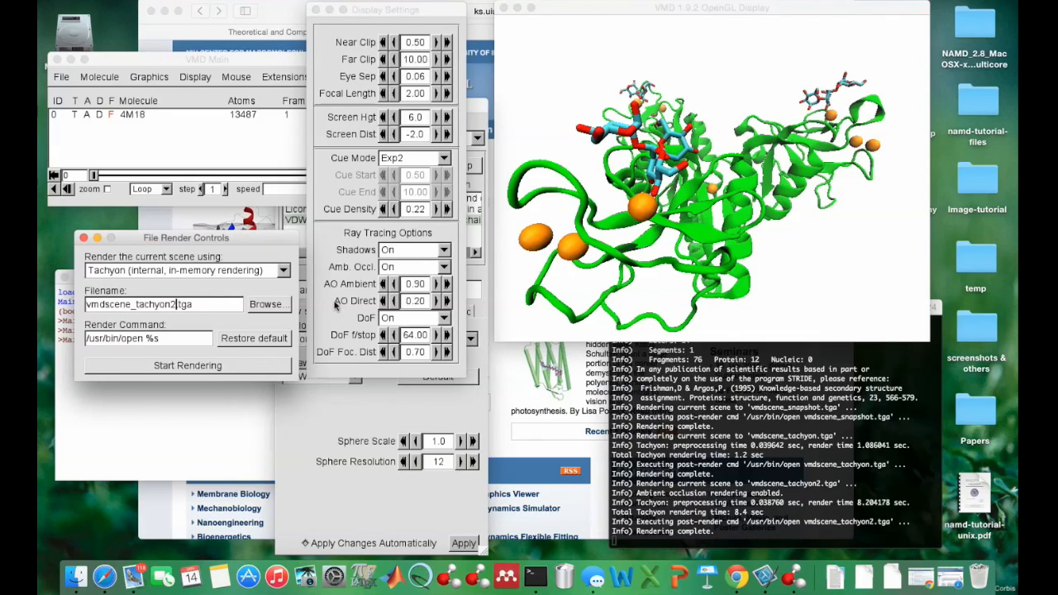
{"action": "left_click", "coordinate": [187, 365]}
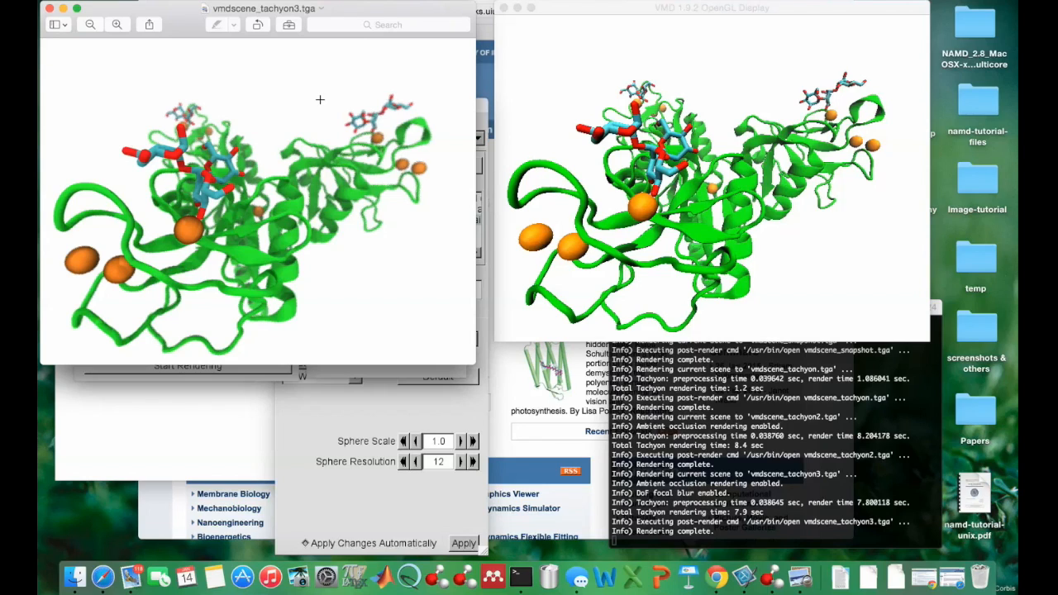
{"action": "mouse_move", "coordinate": [179, 174]}
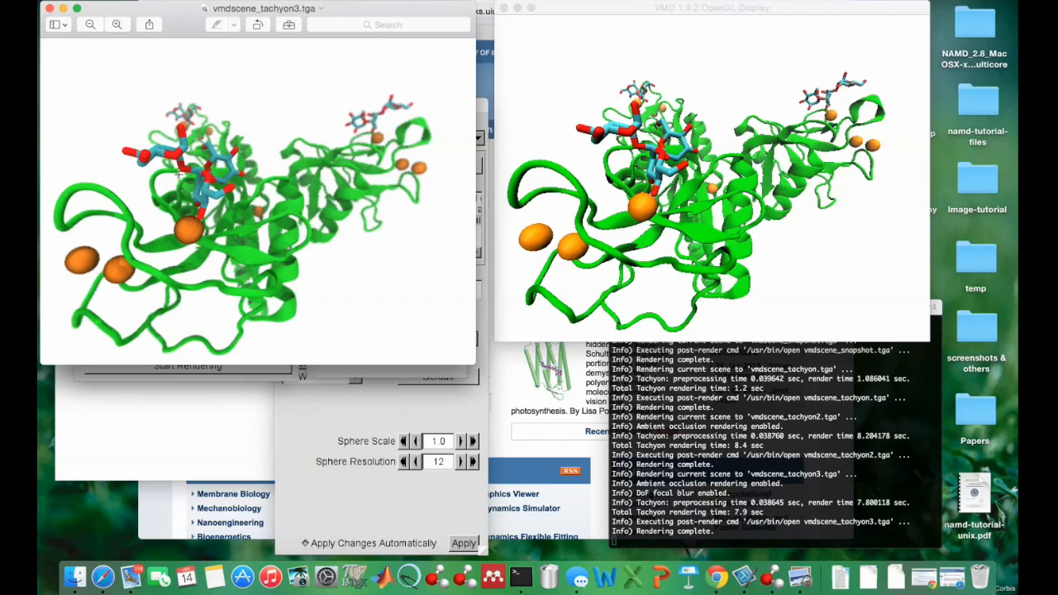
{"action": "mouse_move", "coordinate": [328, 140]}
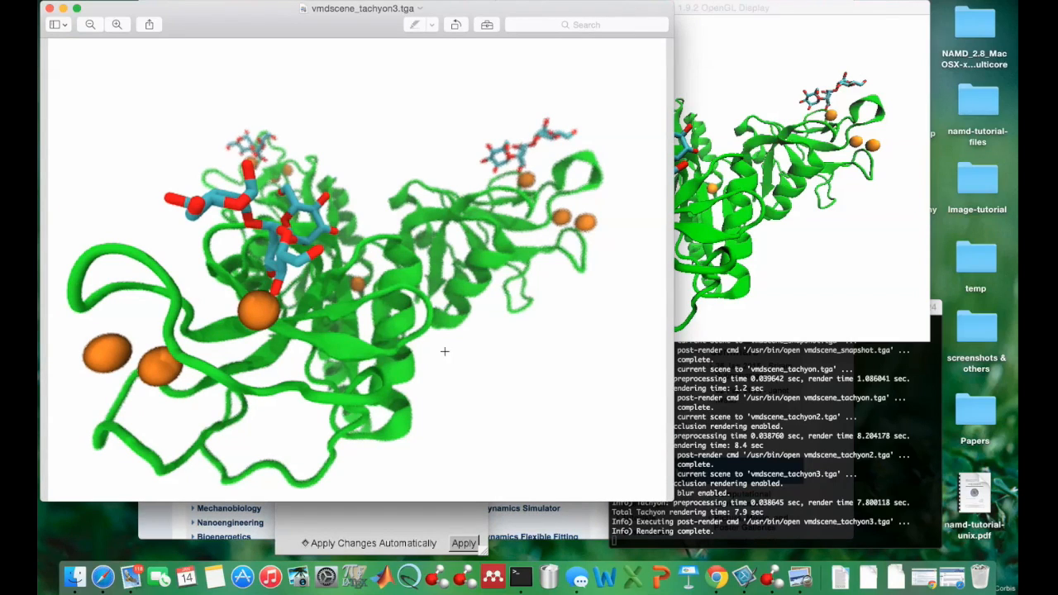
{"action": "mouse_move", "coordinate": [553, 381]}
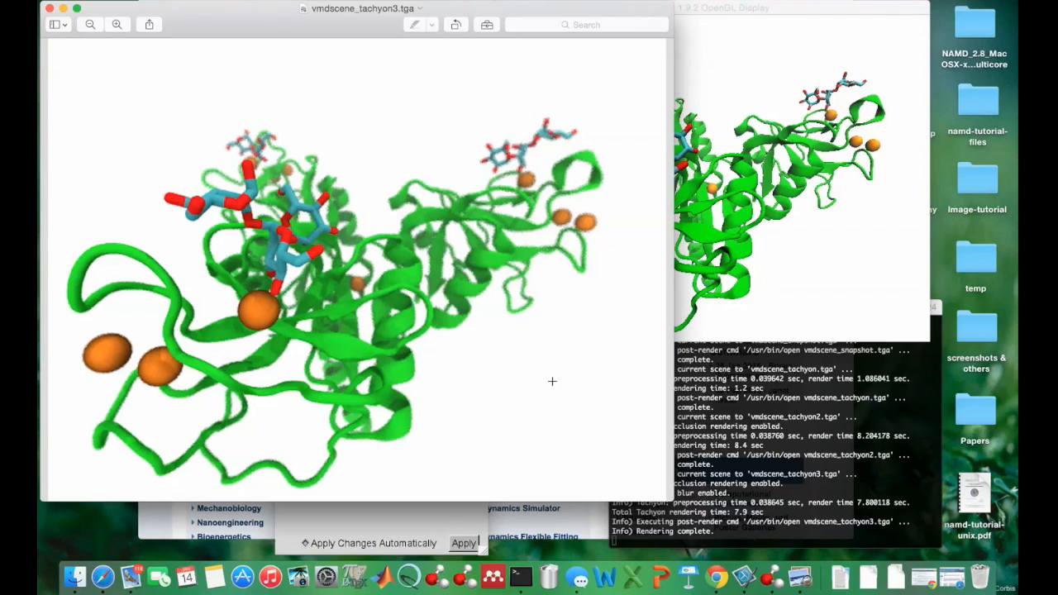
{"action": "mouse_move", "coordinate": [626, 216]}
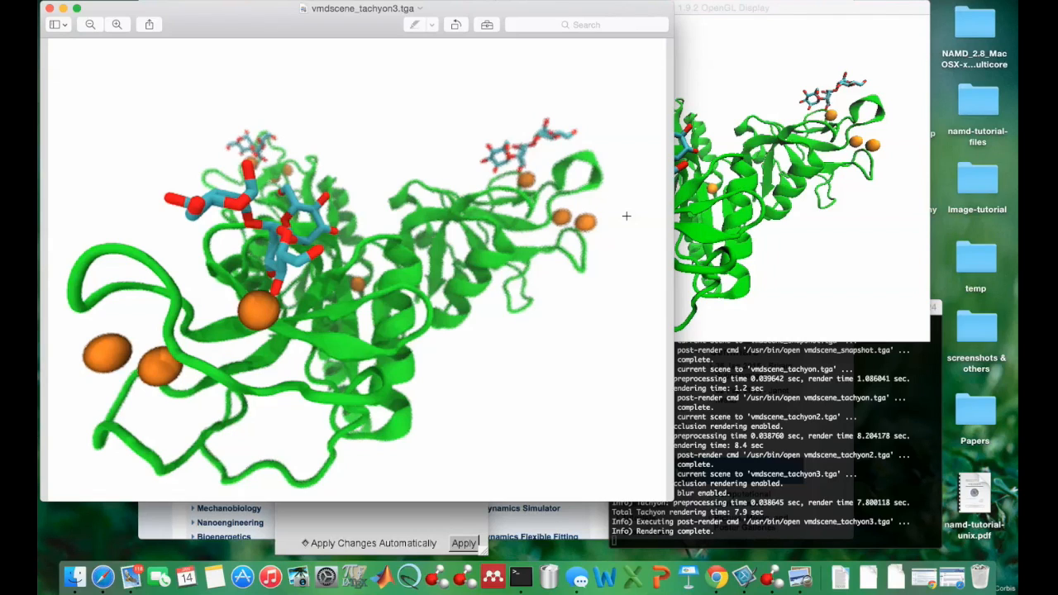